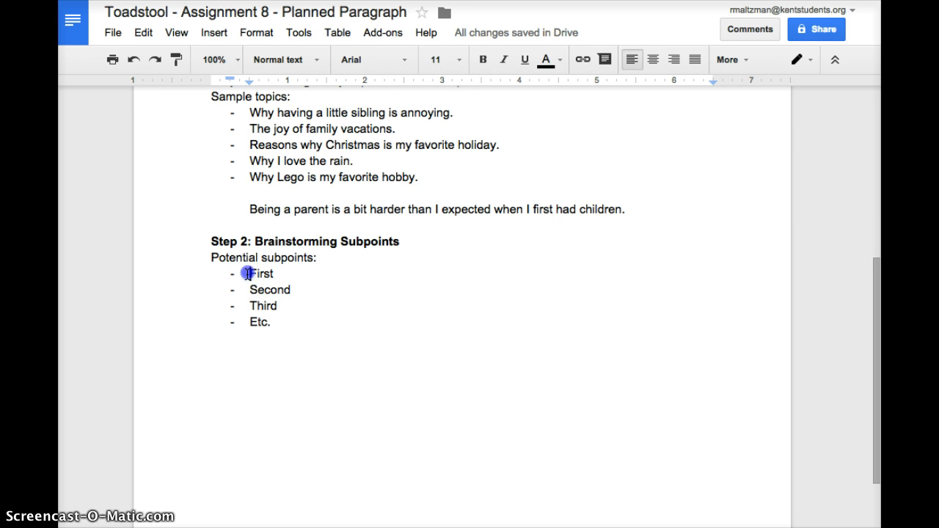
- Select the placeholder bullet lines First, Second, Third and Etc. under Step 2
left_click_drag(248, 274, 286, 321)
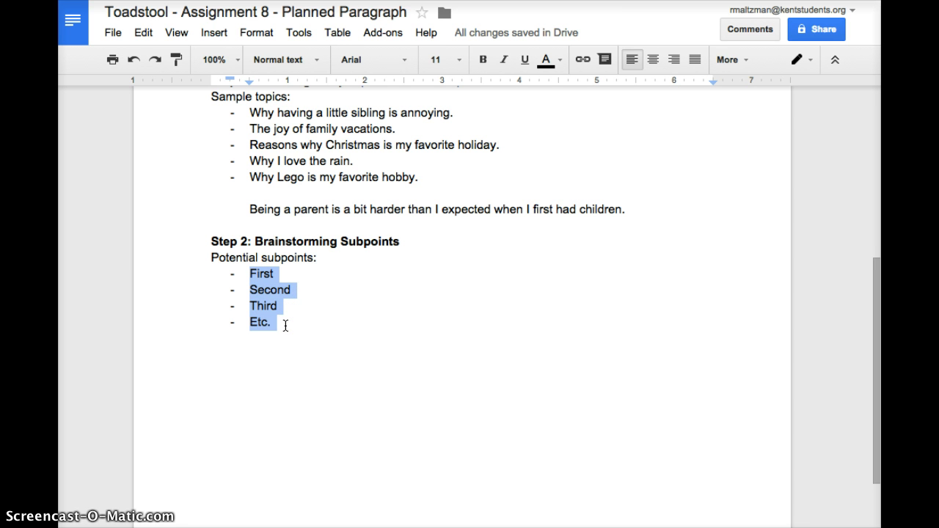
- Replace the placeholders with changing diapers, care and feeding of children, kids don't think like I think
type("chang")
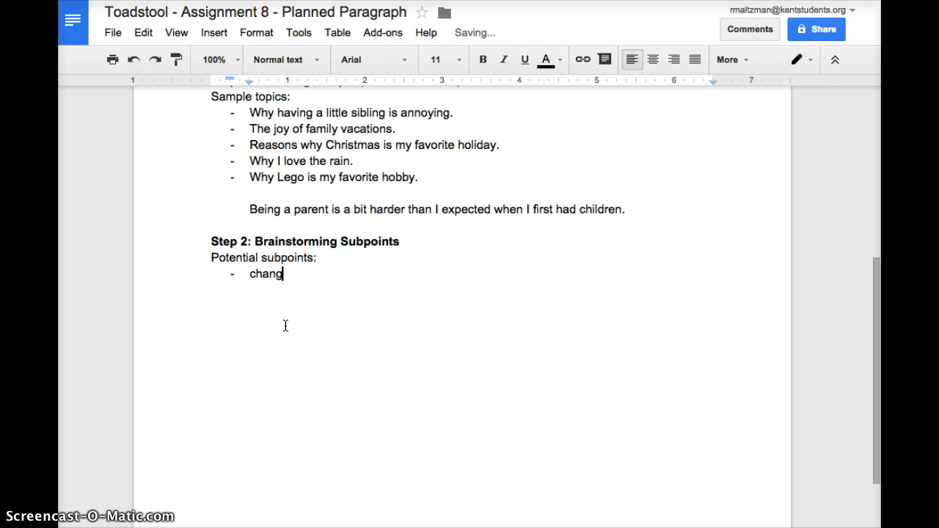
type("ing diapers")
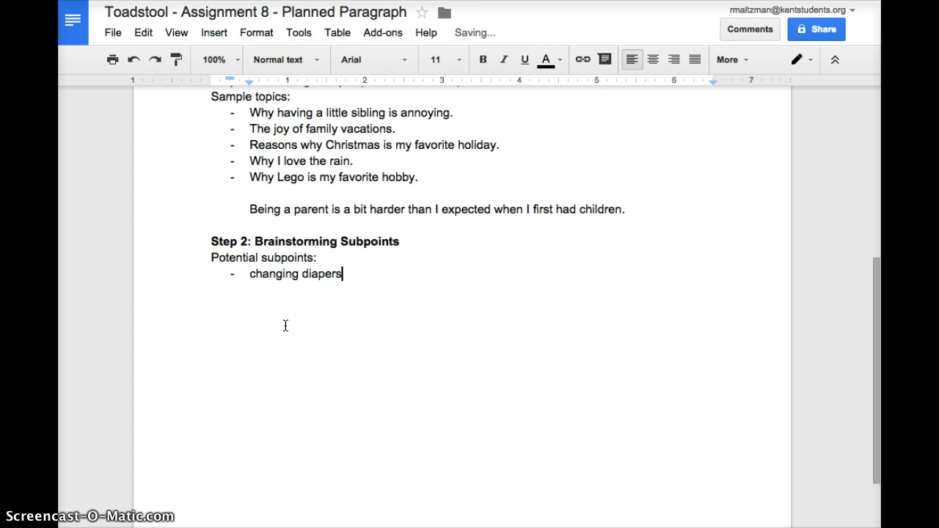
type("care and feeding of children")
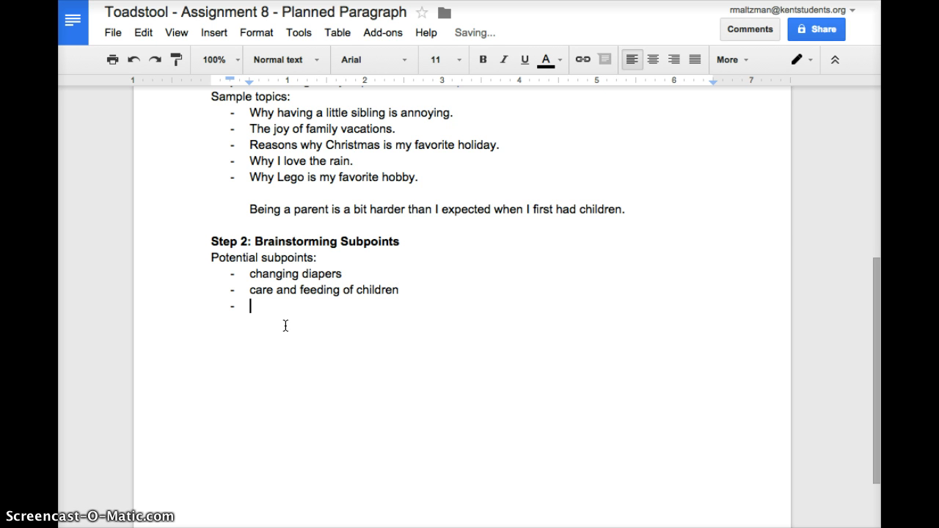
type("k")
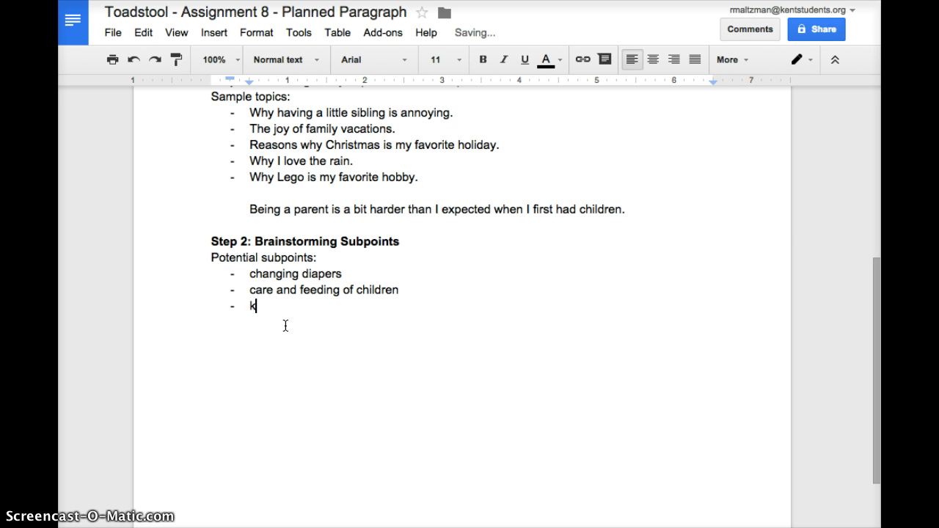
type("ids don't think I")
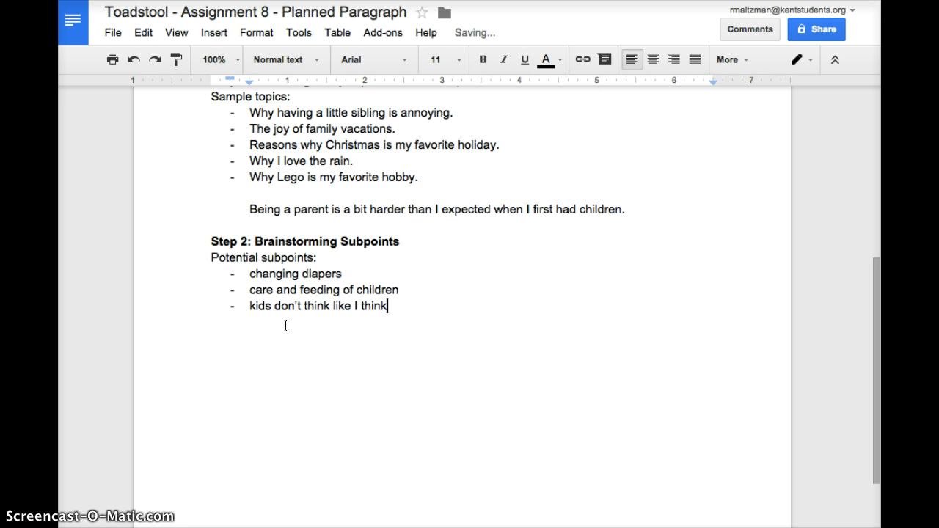
key("enter")
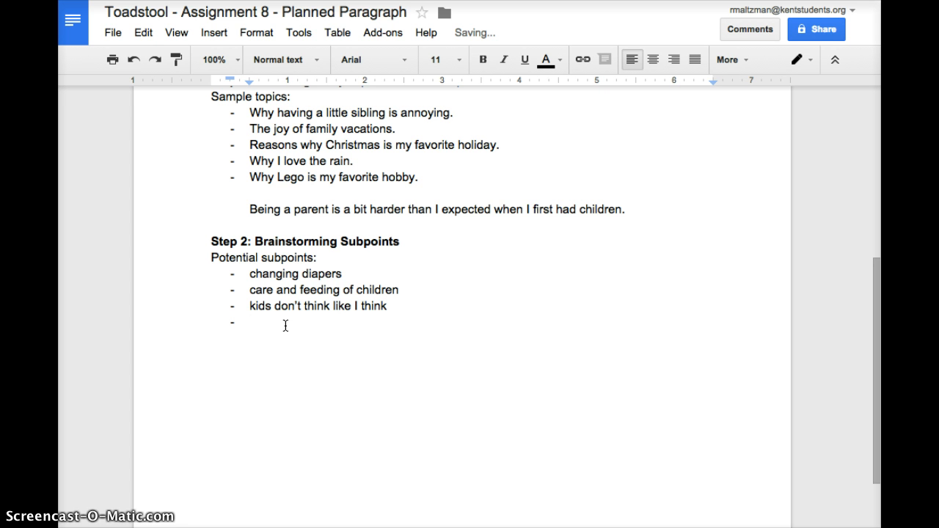
- Add the fourth subpoint 'being upset when kids don't achieve' and start a new bullet
type("being upset wh")
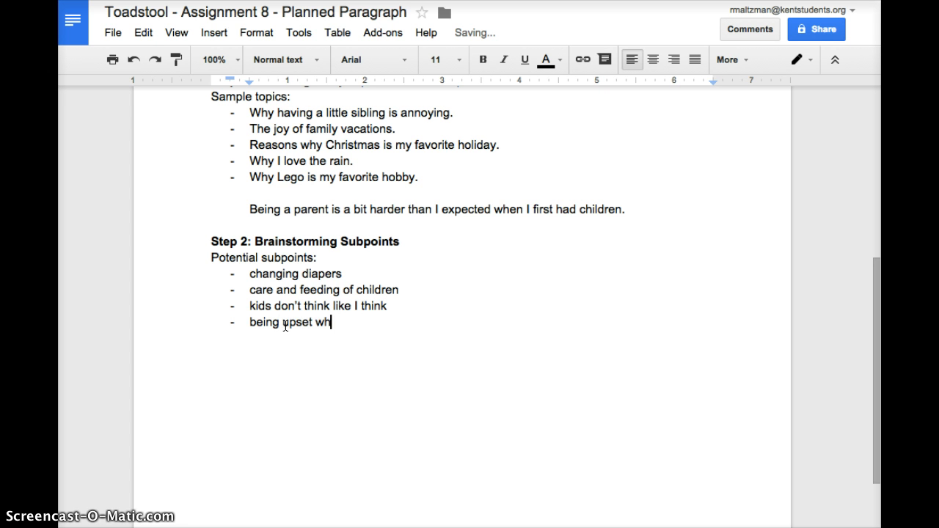
type("en kids don't")
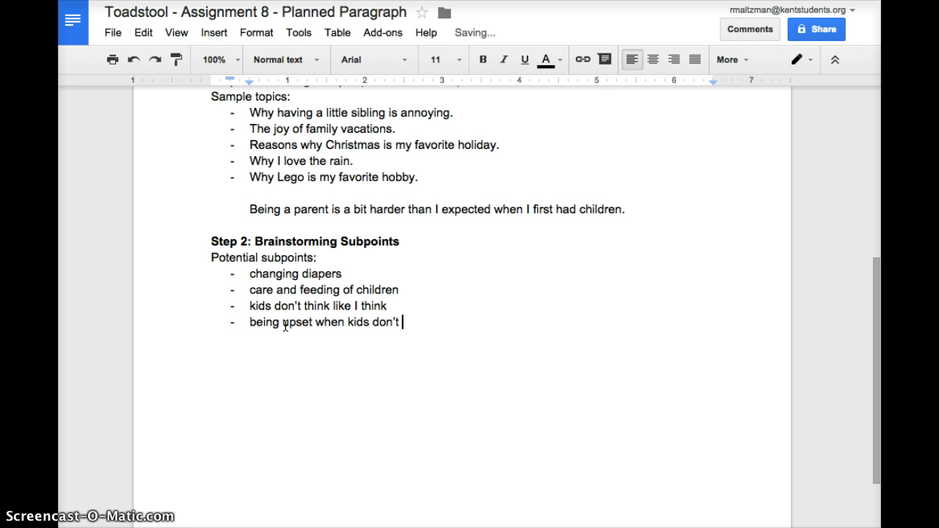
type("achieve")
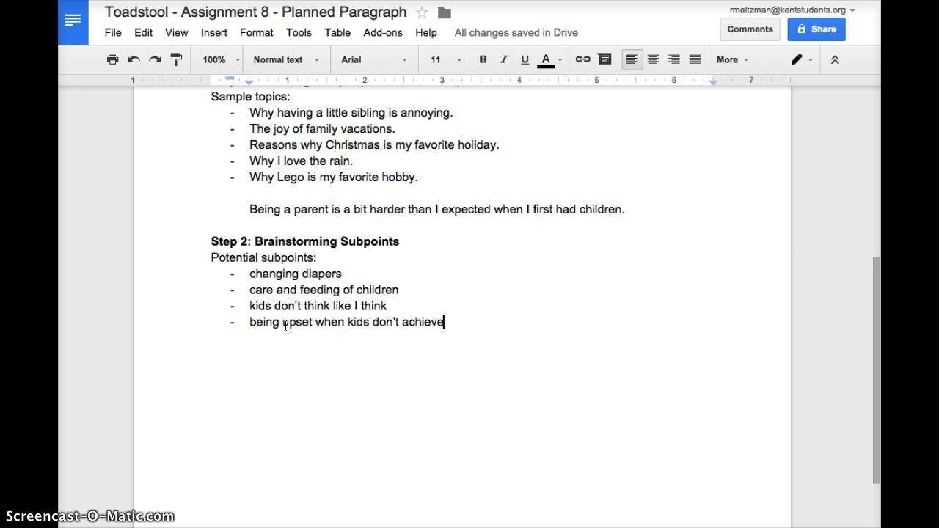
key("enter")
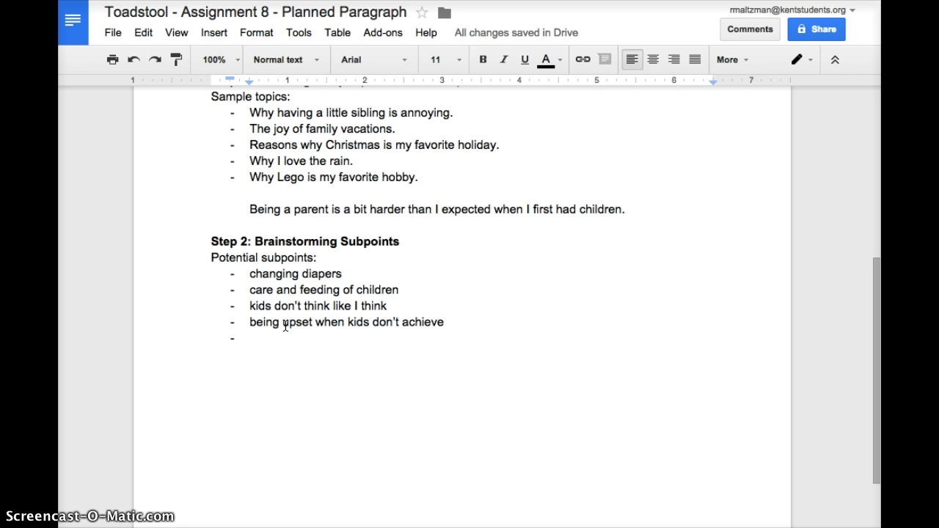
- Add subpoints 'children can get hurt or lost' and 'watching children make mistakes'
type("children can get hurt or lo")
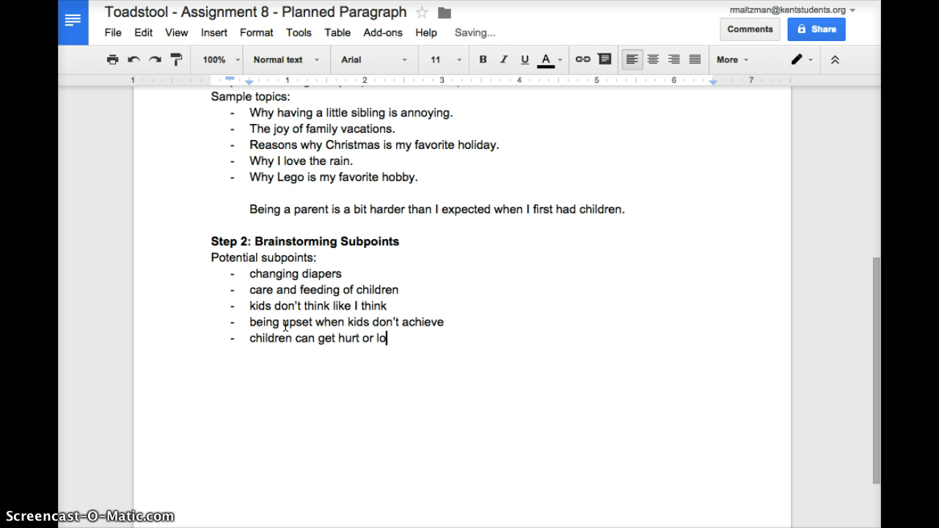
type("st")
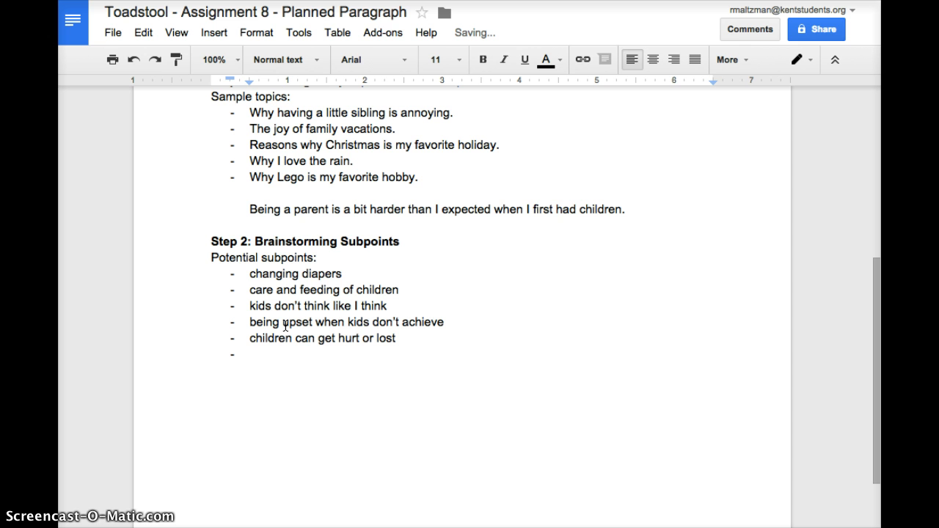
type("watching children make mistake")
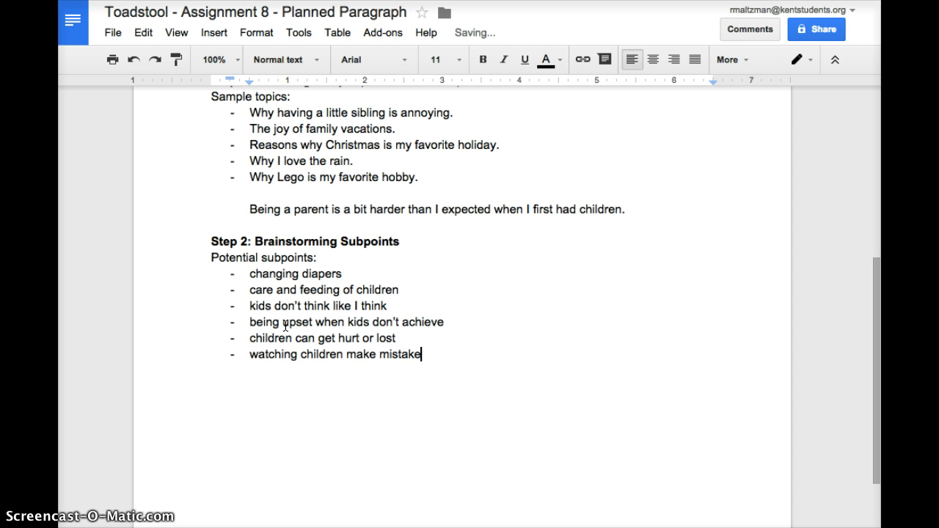
type("s")
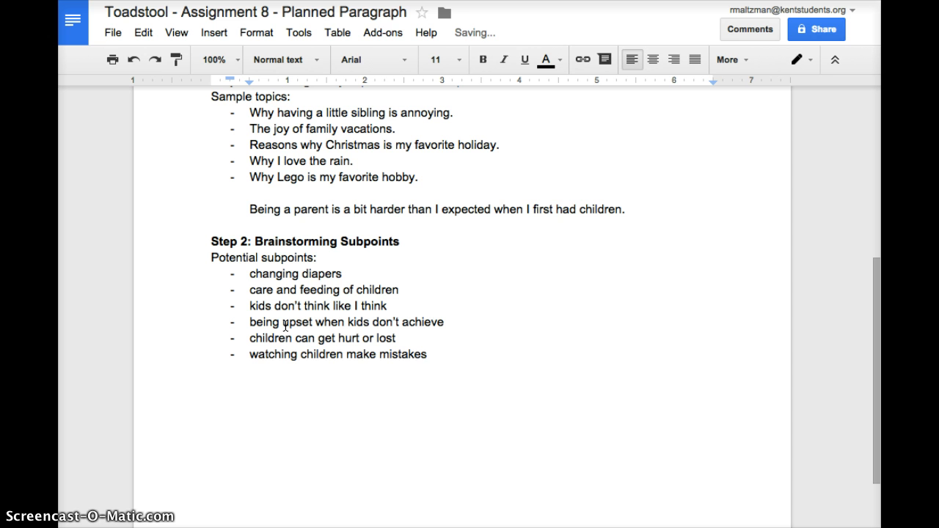
key("enter")
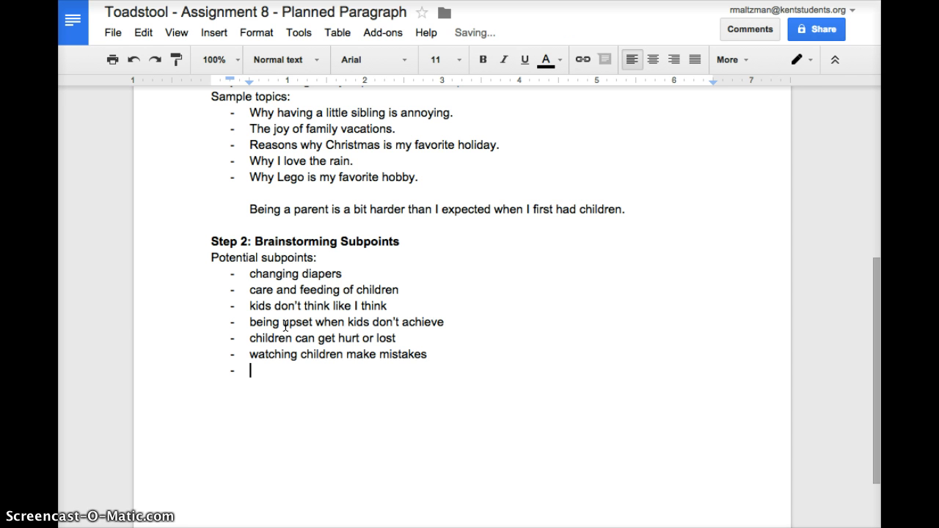
- Add the subpoint about not being interested in what my kids are interested in
type("not being interested in what m")
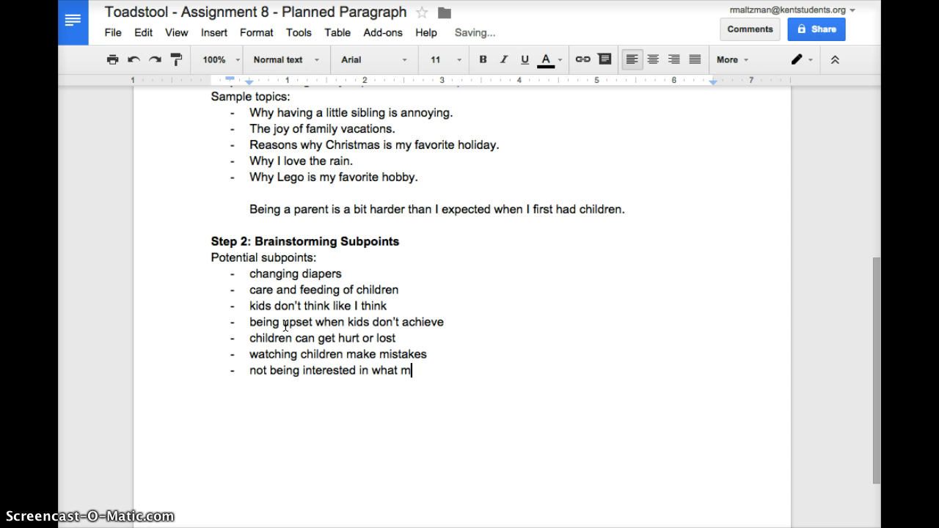
type("y kid")
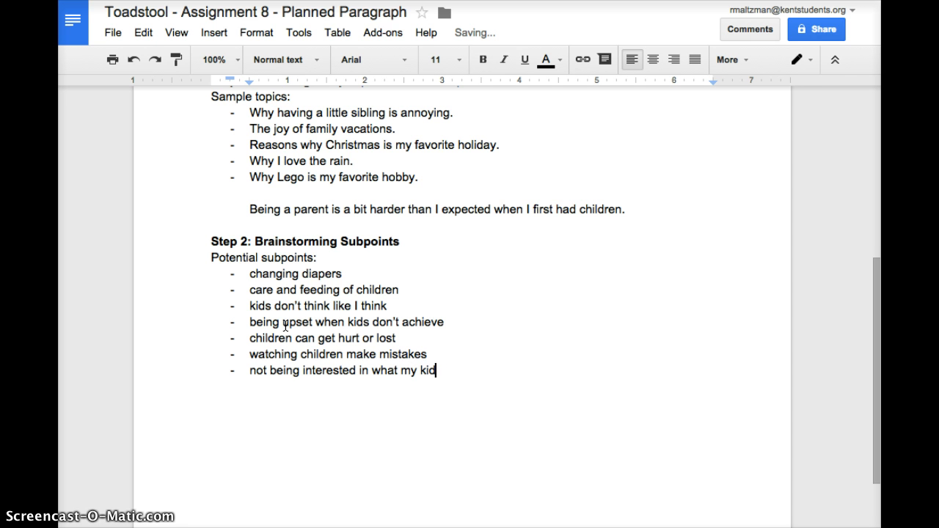
type("s are interested in")
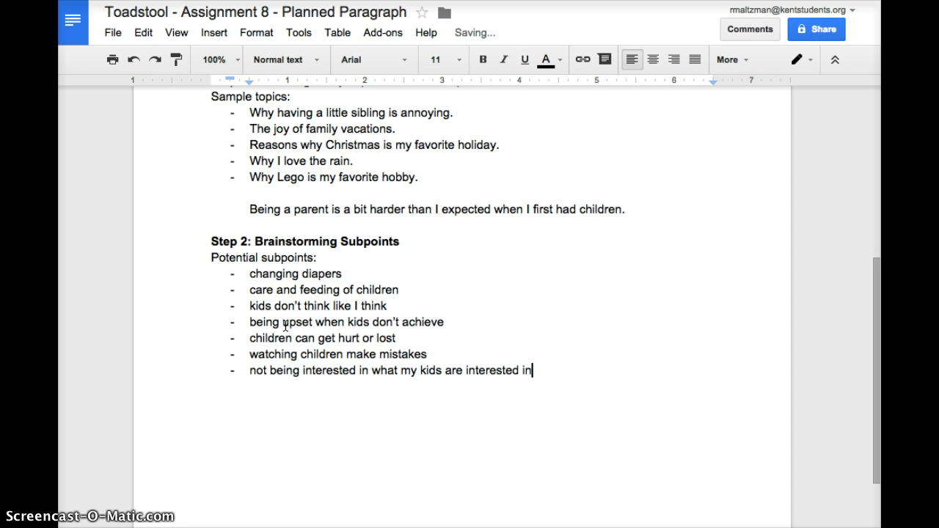
key("enter")
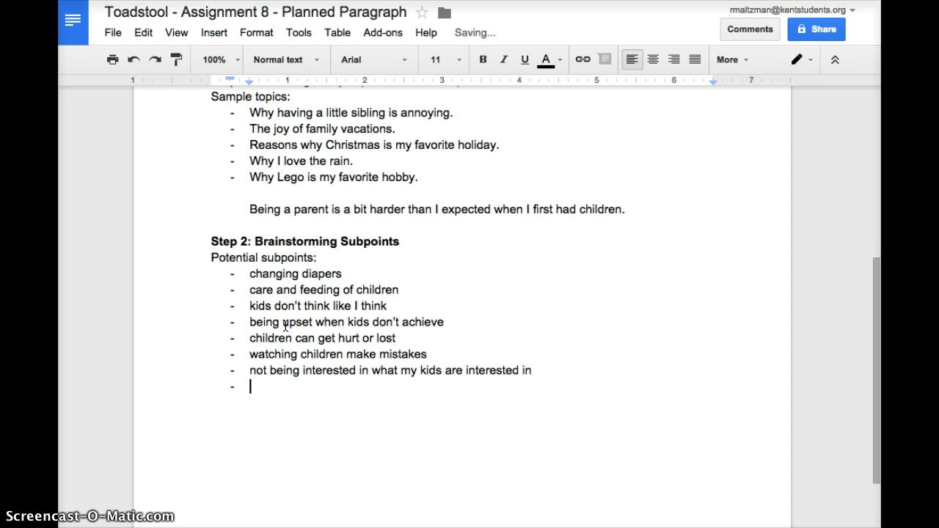
- Add 'my social life revolves around their social lives and activities' and begin the caregiving bullet
type("my social life")
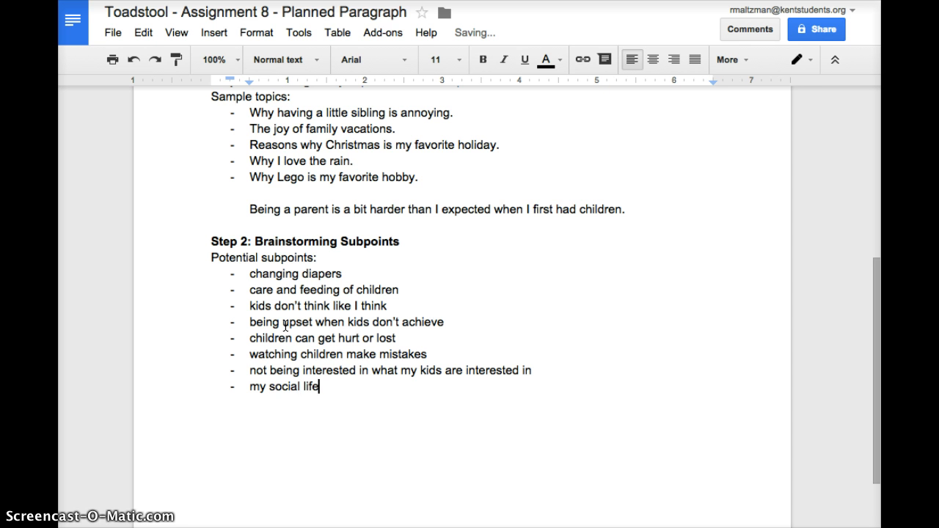
type("revolves around their")
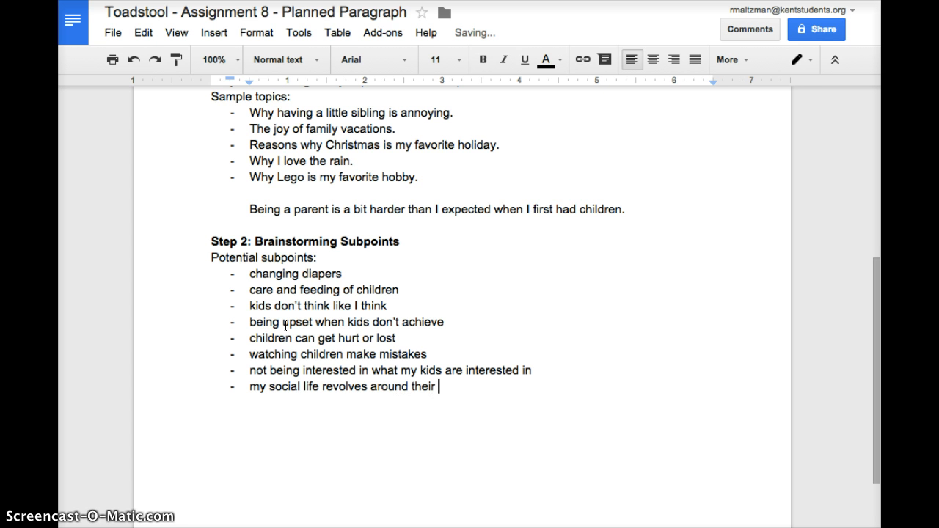
type("social lives and ac")
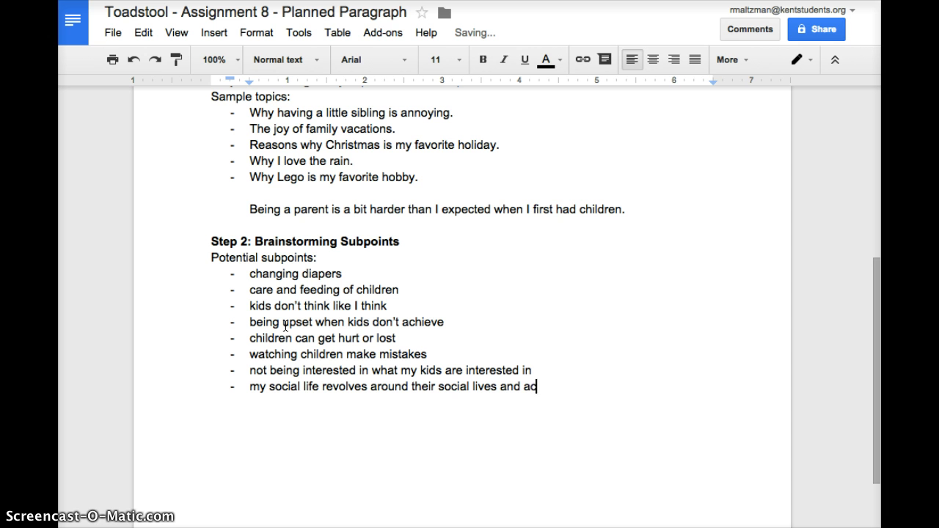
type("tivities")
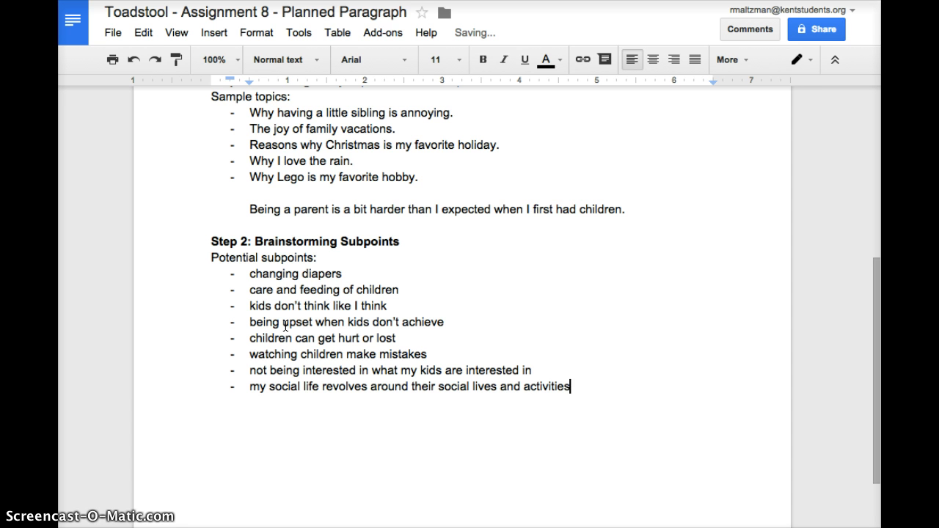
type("car")
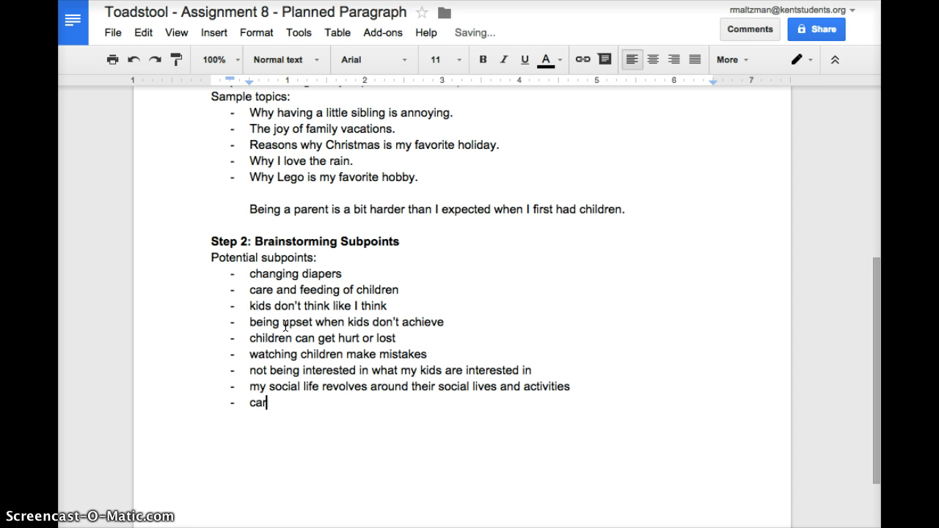
- Finish the eighth subpoint 'caregiving limits my social life as well'
type("egibing limits my social life a")
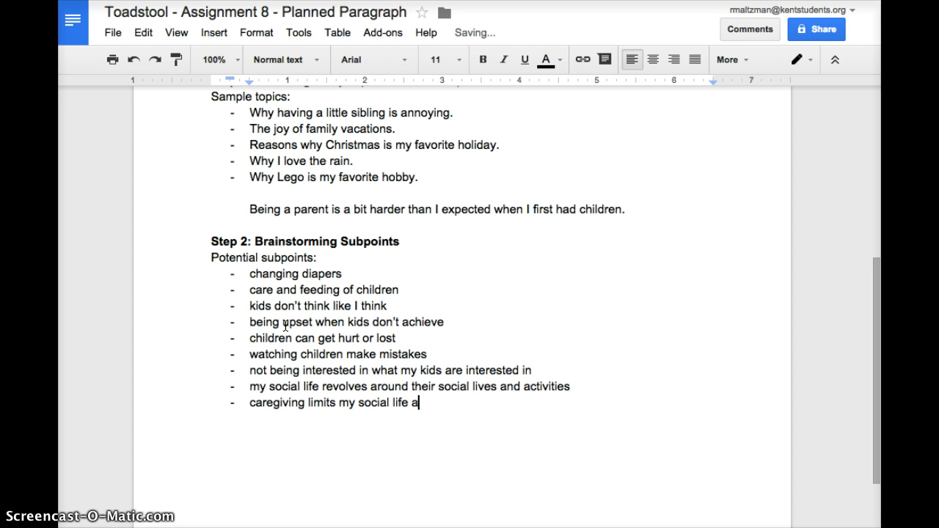
type("s well")
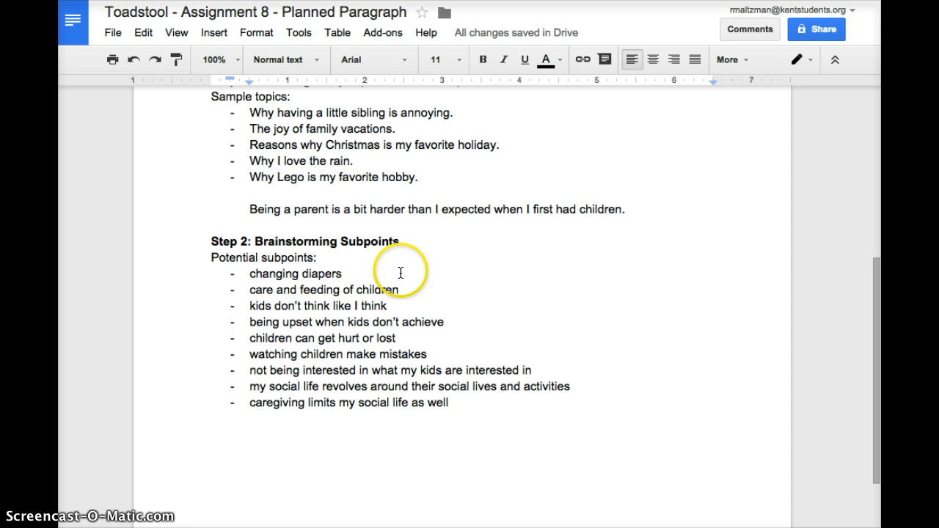
mouse_move(267, 243)
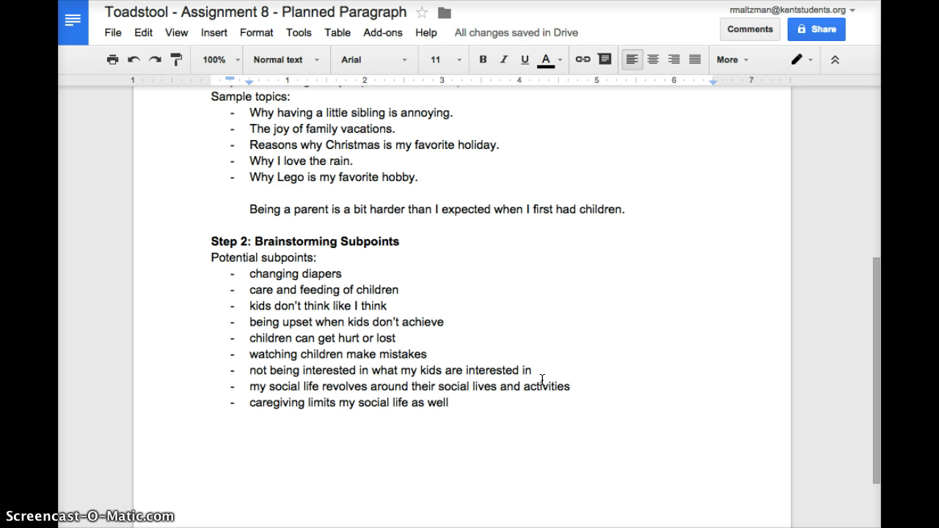
mouse_move(629, 194)
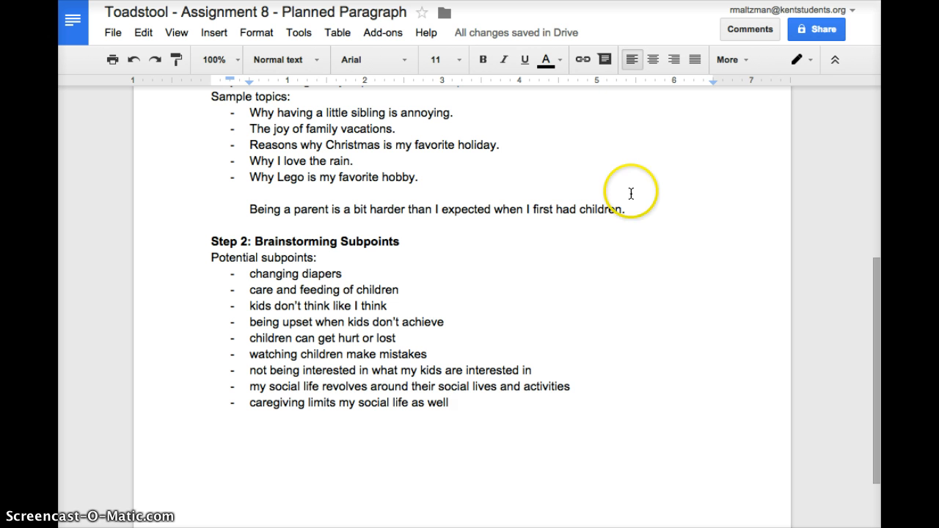